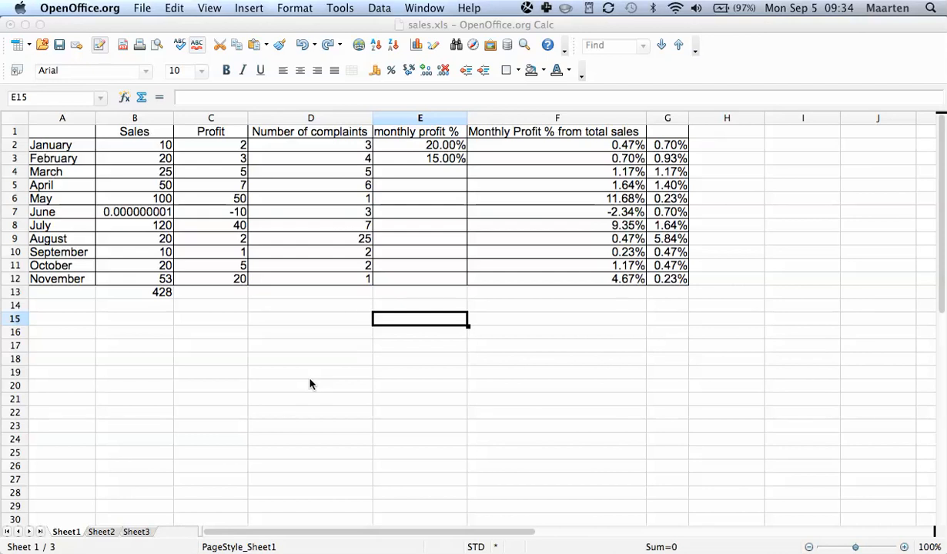
Dismiss the Sort dialog without sorting, then select the sales table A1:G12 with headers.
click(379, 8)
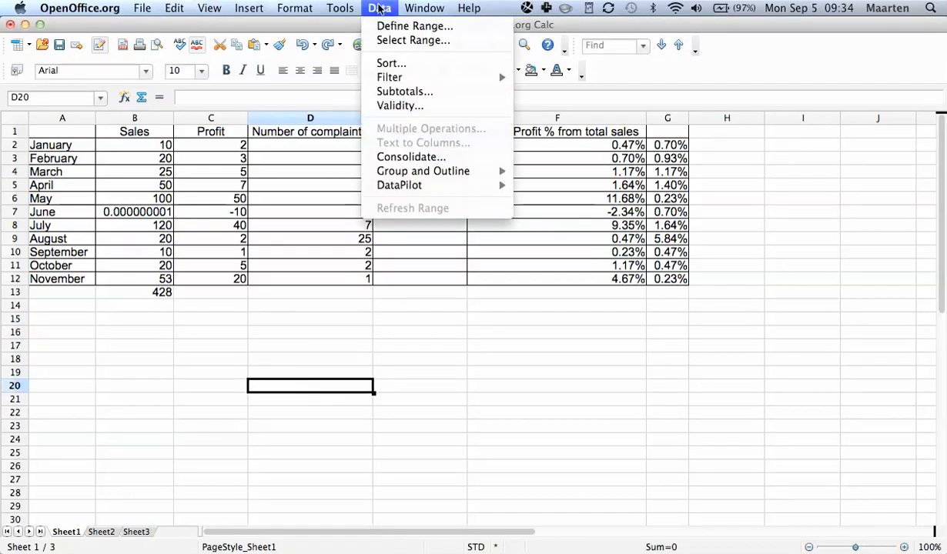
click(391, 63)
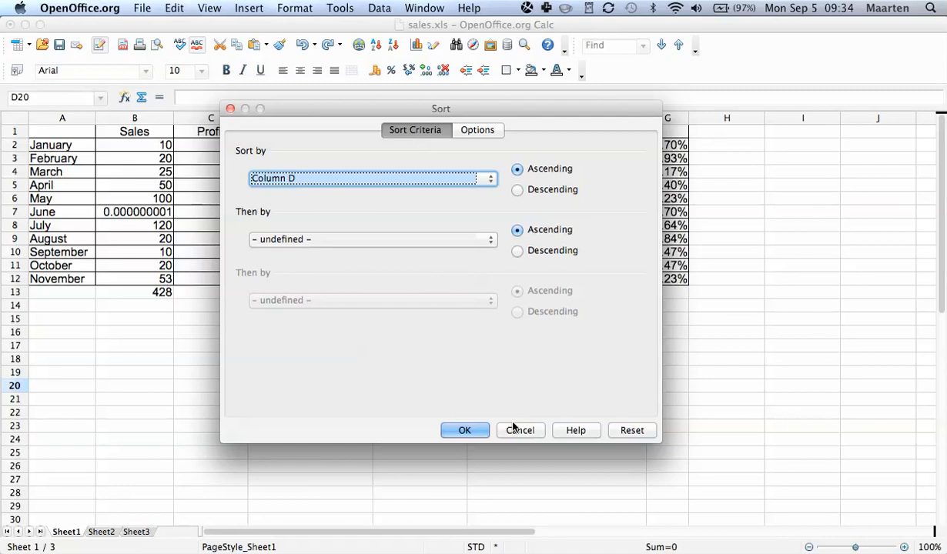
click(465, 429)
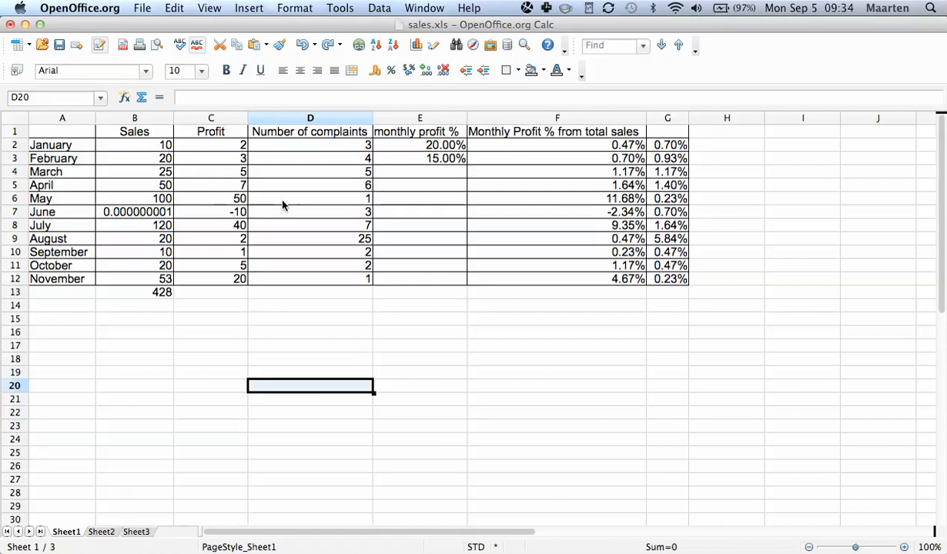
mouse_move(61, 129)
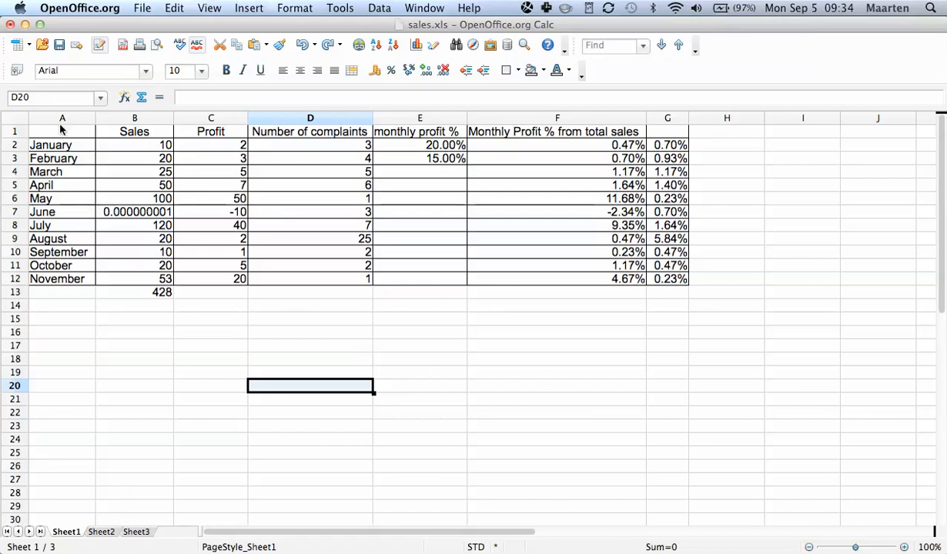
drag(61, 131, 669, 279)
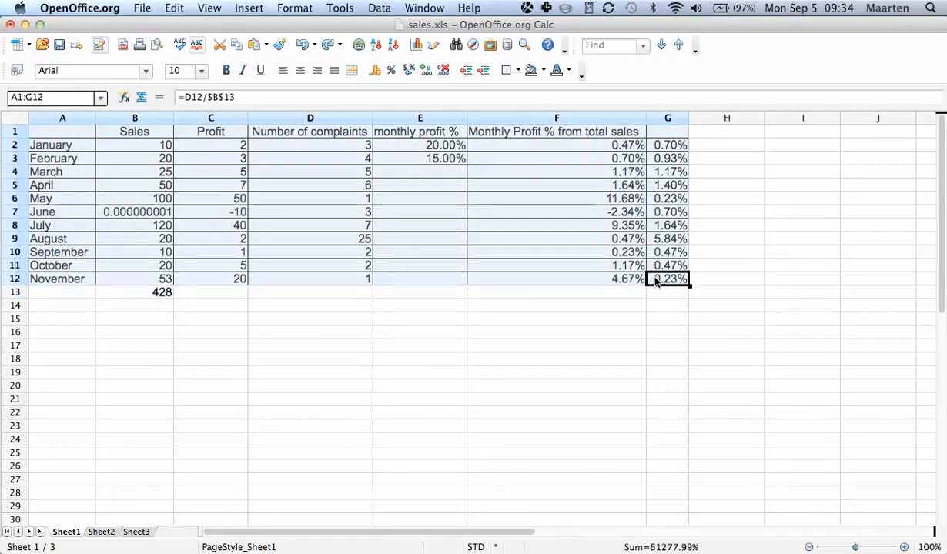
mouse_move(409, 231)
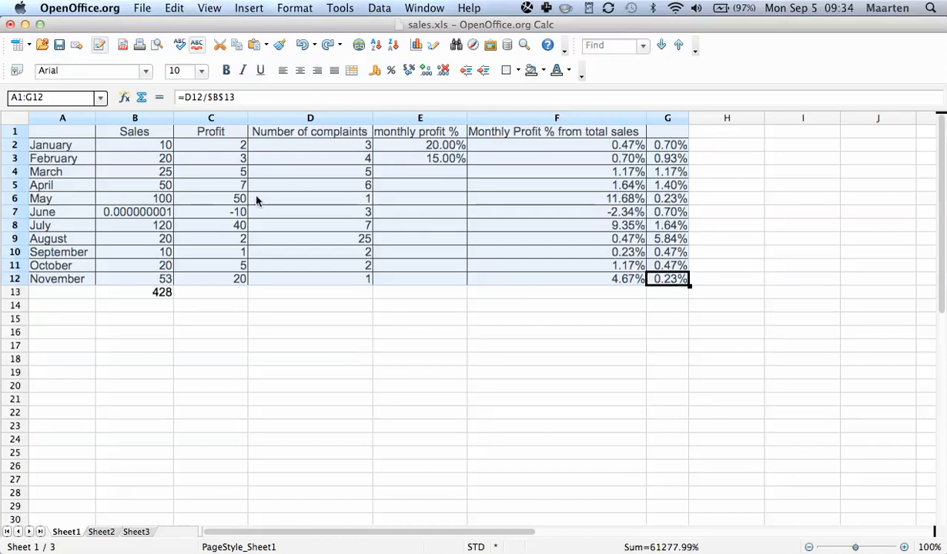
mouse_move(665, 86)
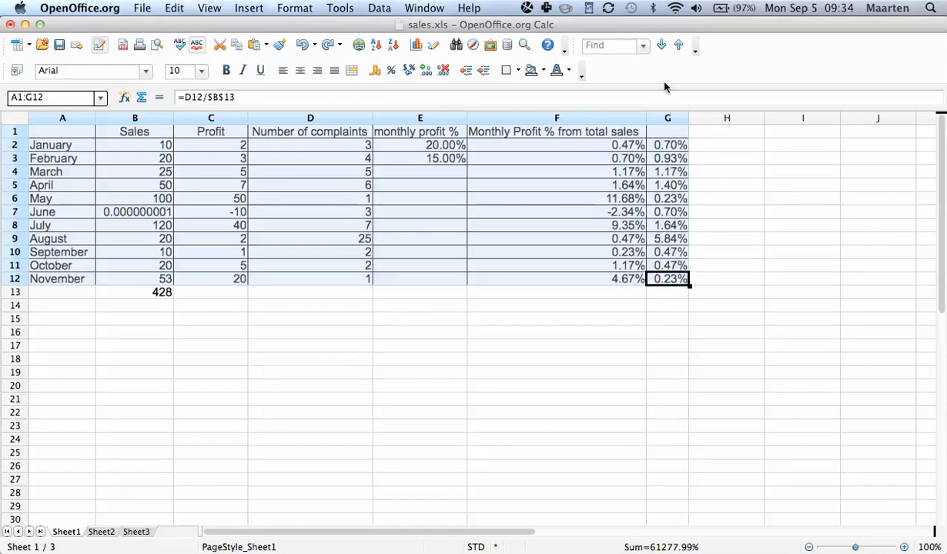
Apply AutoFilter from the Data menu so each header column gets a filter dropdown.
click(379, 7)
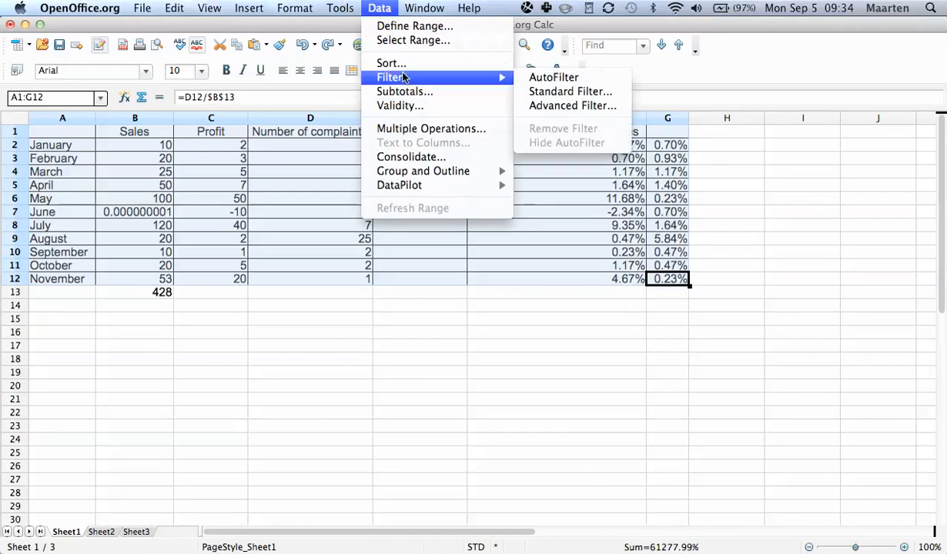
mouse_move(570, 93)
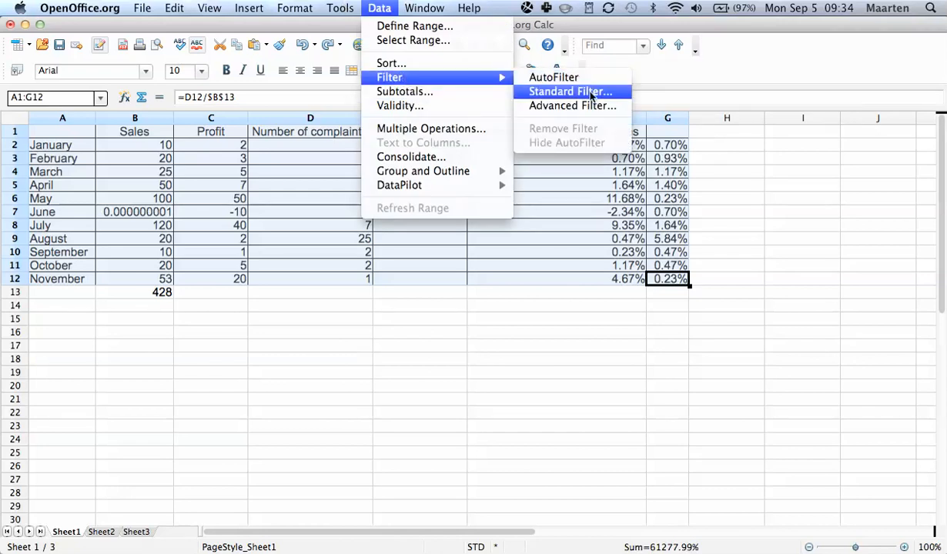
mouse_move(555, 77)
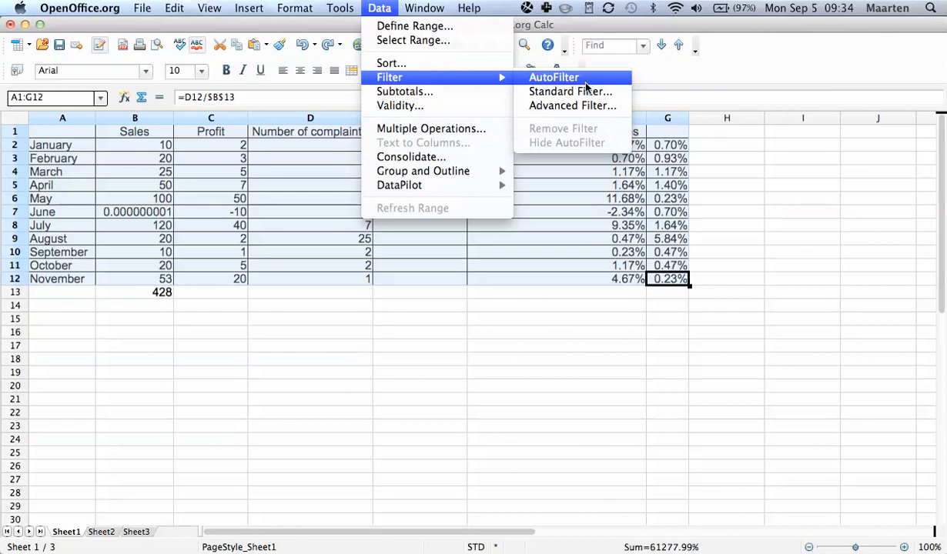
click(555, 77)
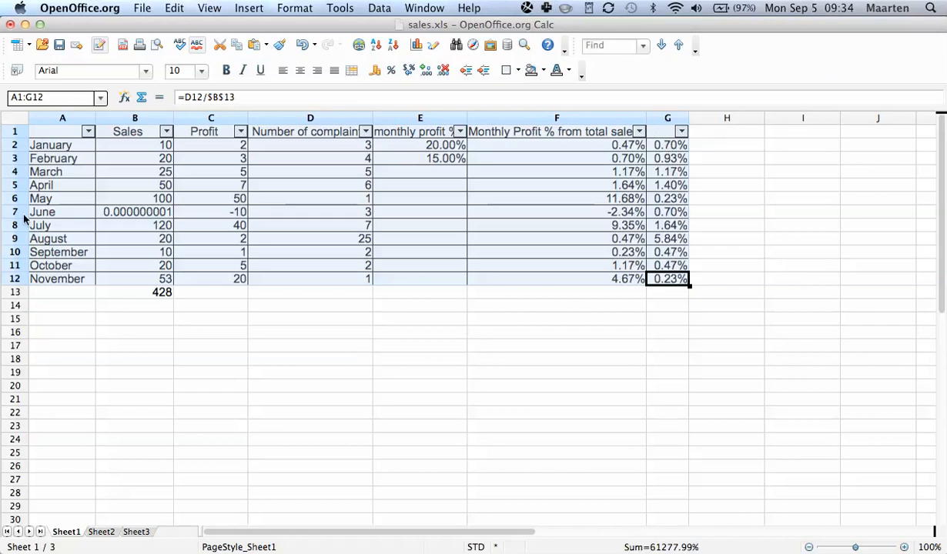
mouse_move(638, 191)
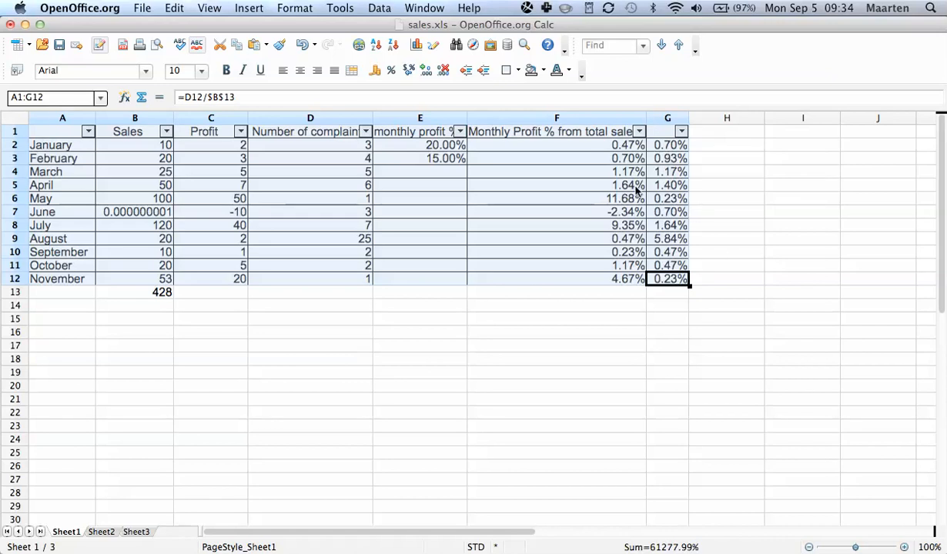
mouse_move(86, 145)
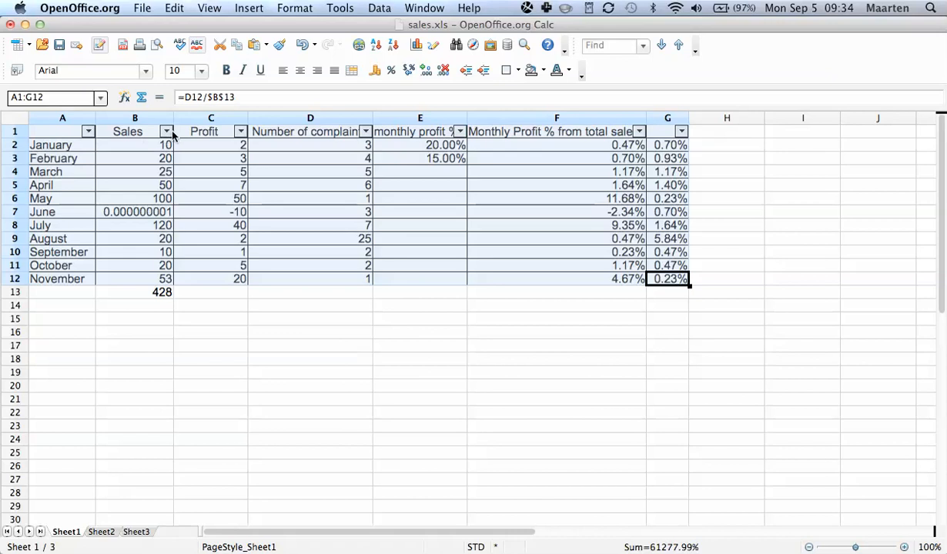
mouse_move(192, 135)
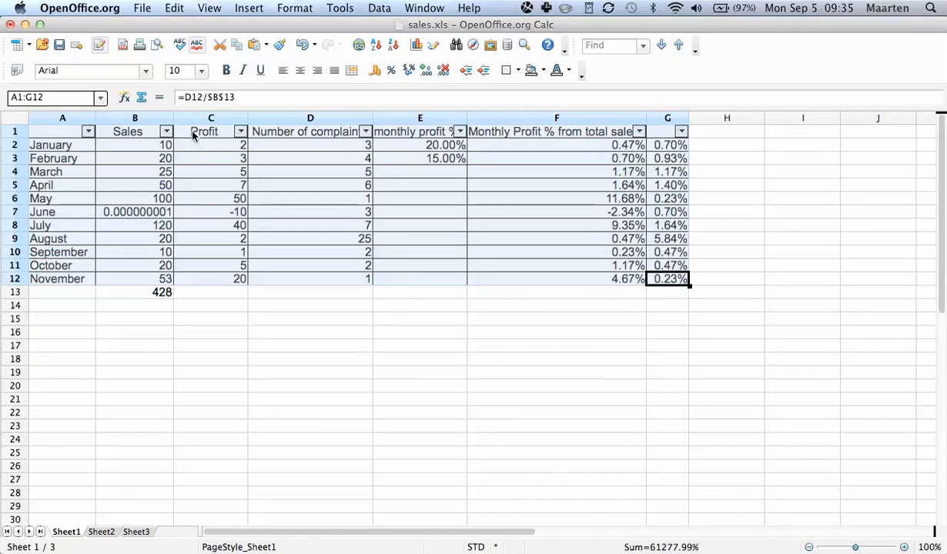
mouse_move(367, 132)
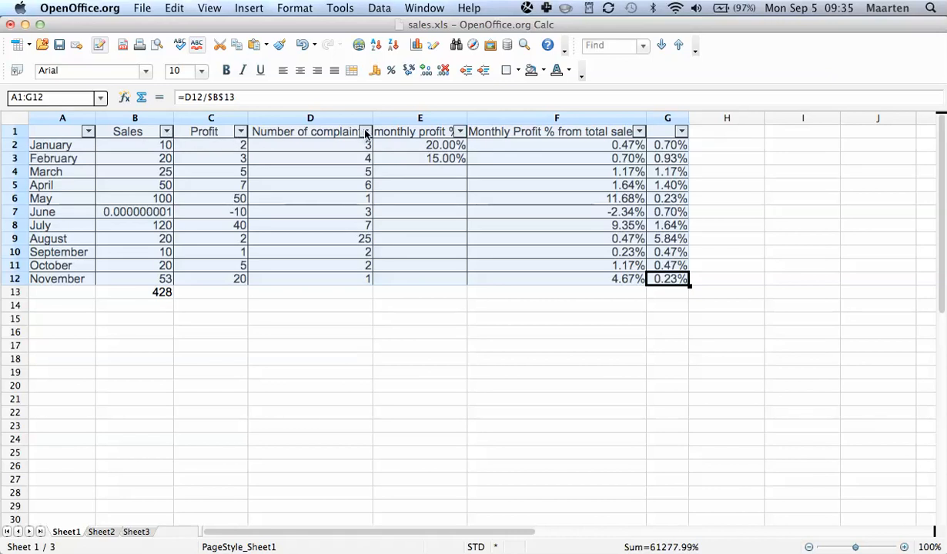
mouse_move(639, 131)
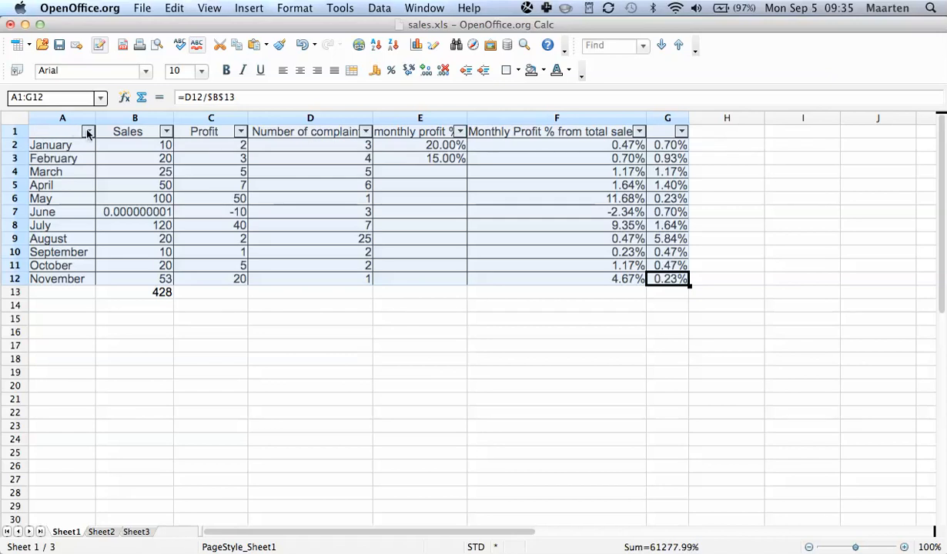
mouse_move(234, 191)
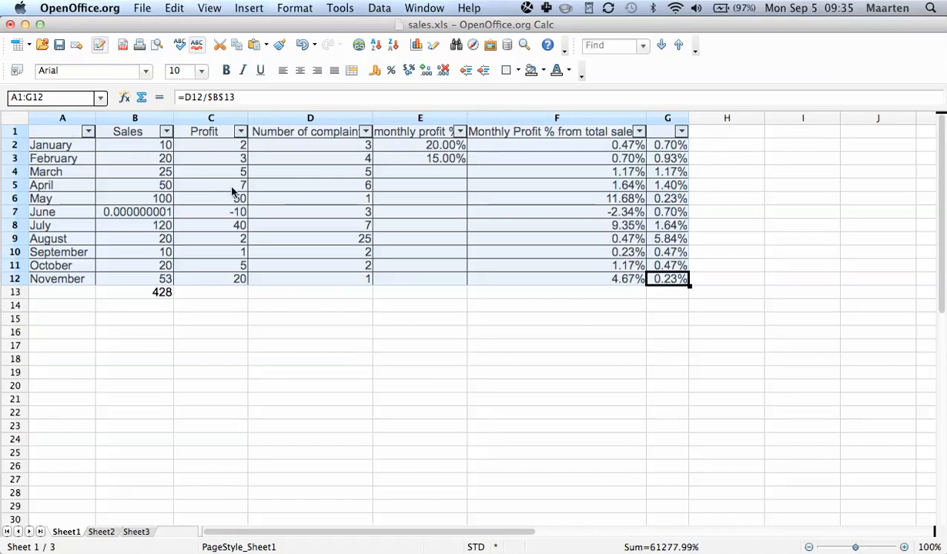
mouse_move(111, 127)
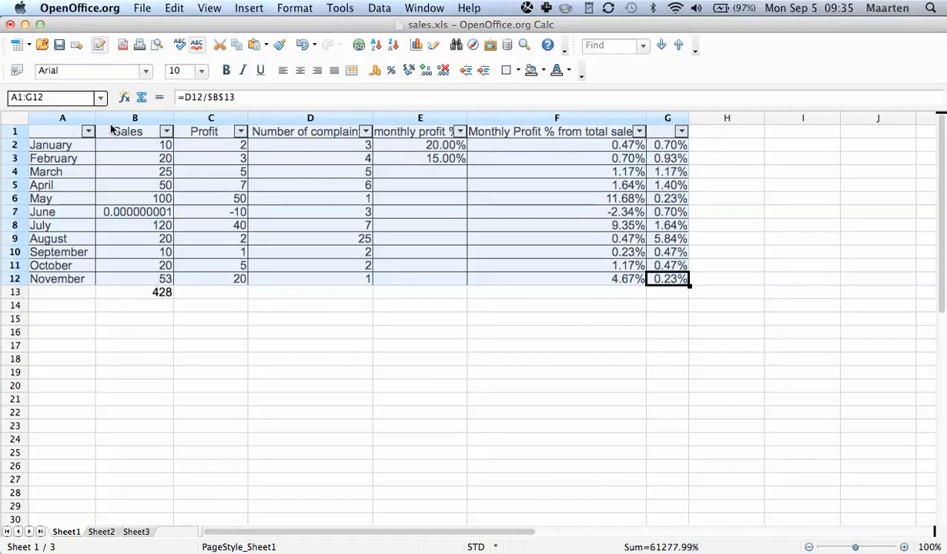
click(87, 131)
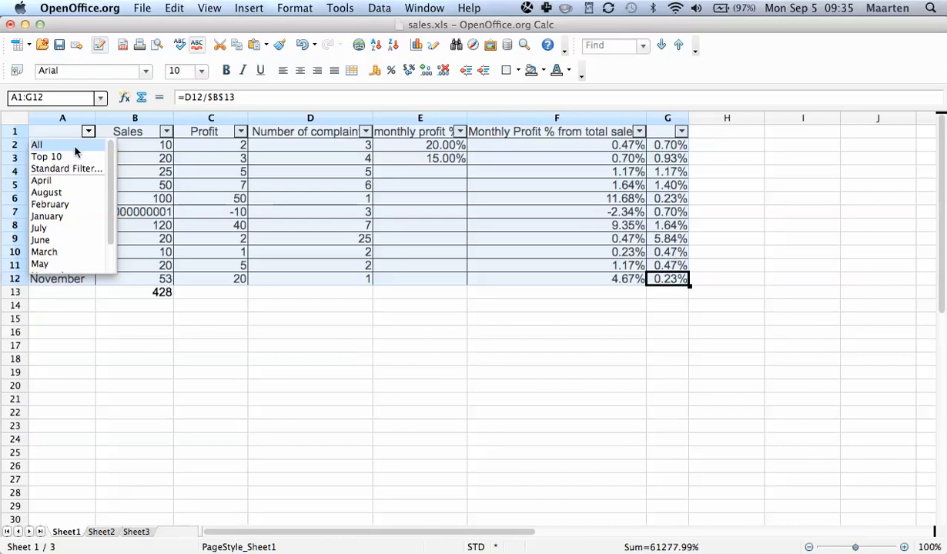
click(35, 145)
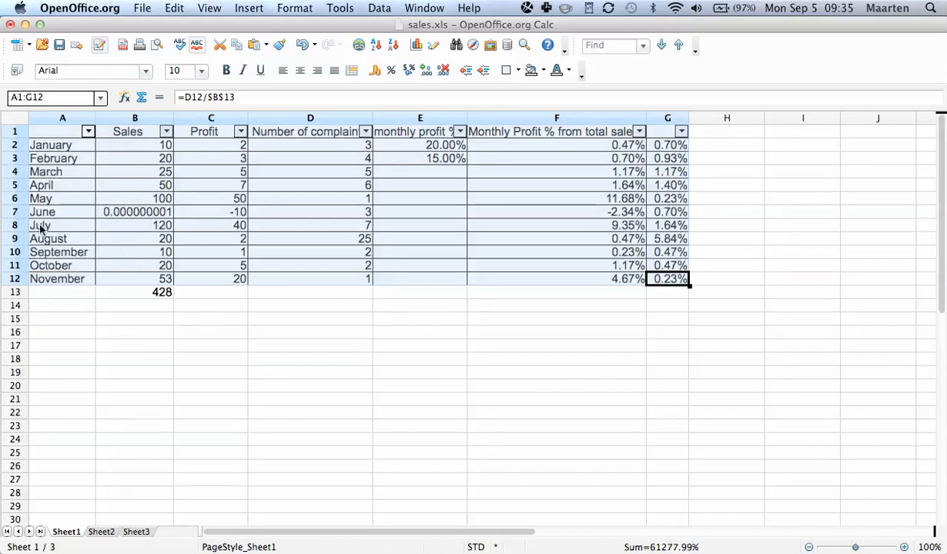
click(88, 131)
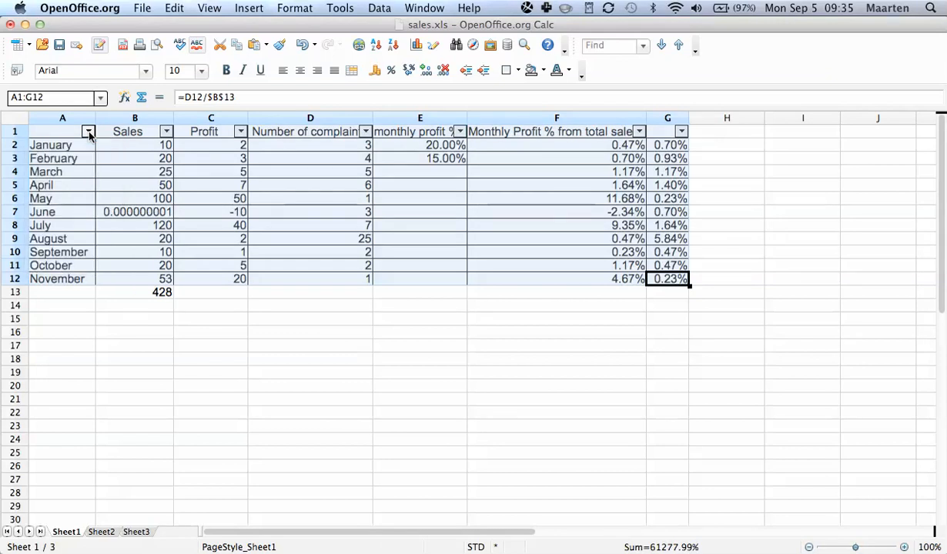
click(88, 131)
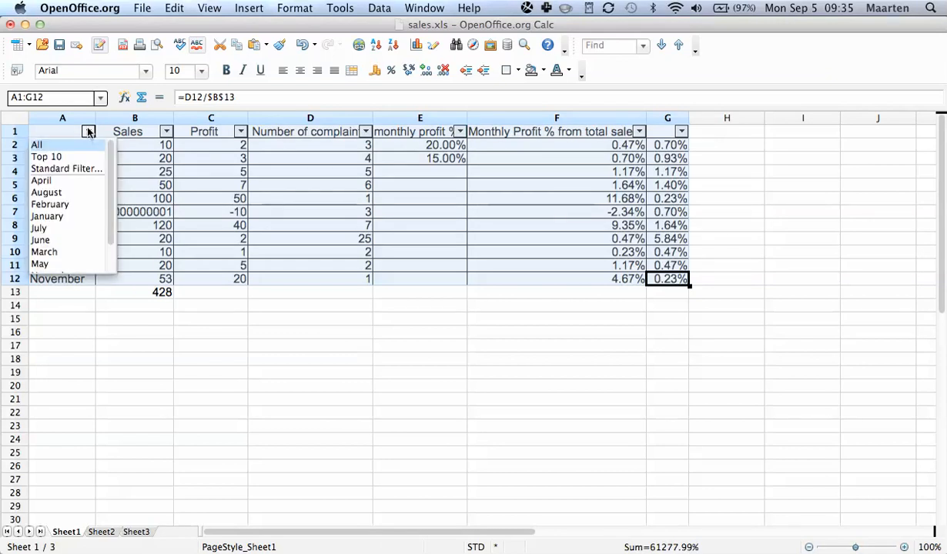
scroll(down, 3)
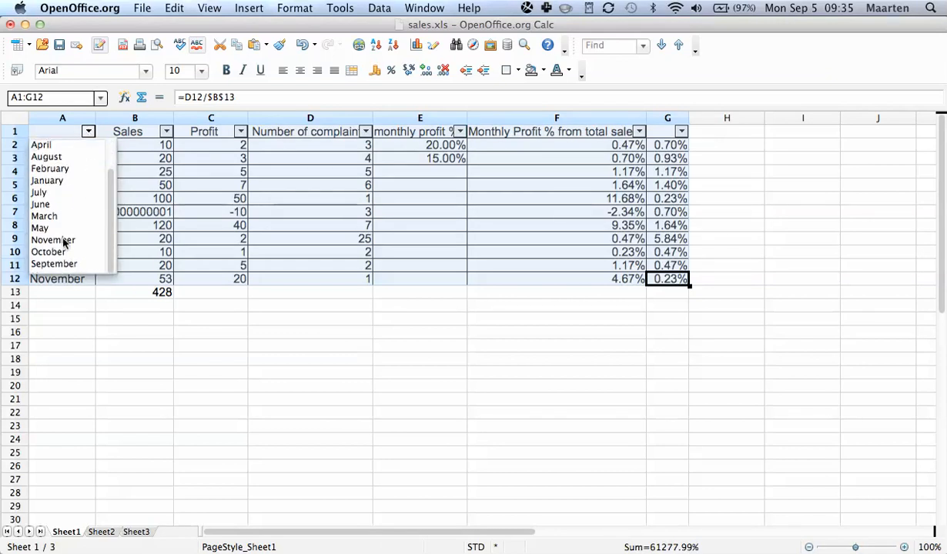
mouse_move(62, 225)
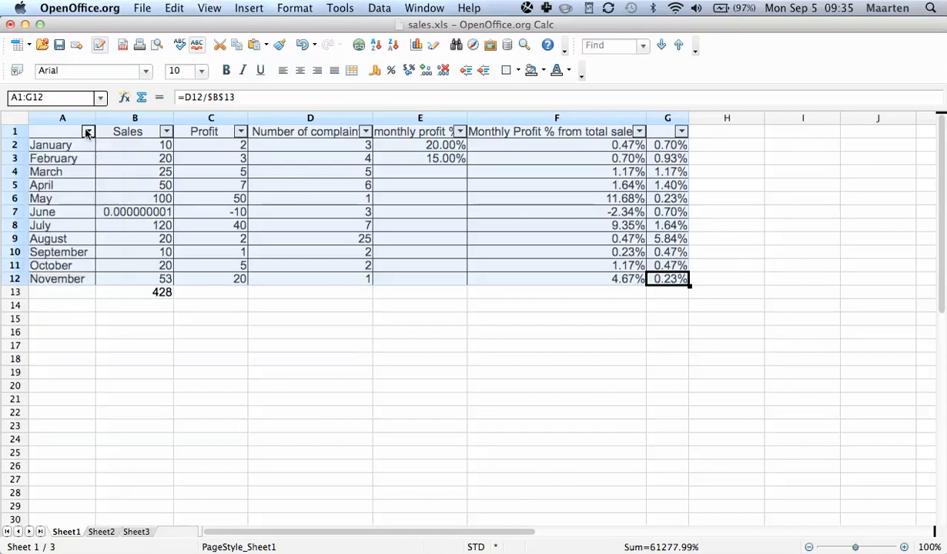
Check the Sales figures for September (10), February (20) and October (20).
click(167, 131)
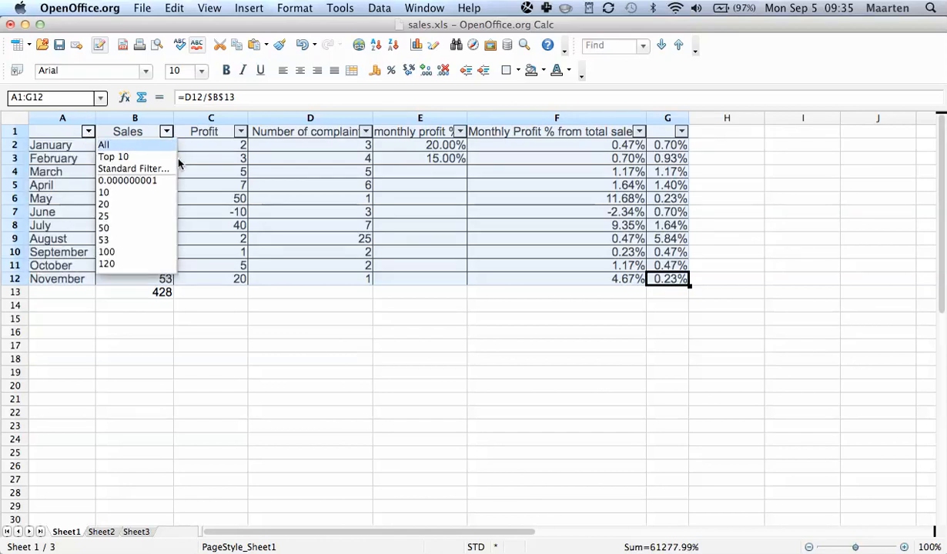
mouse_move(147, 207)
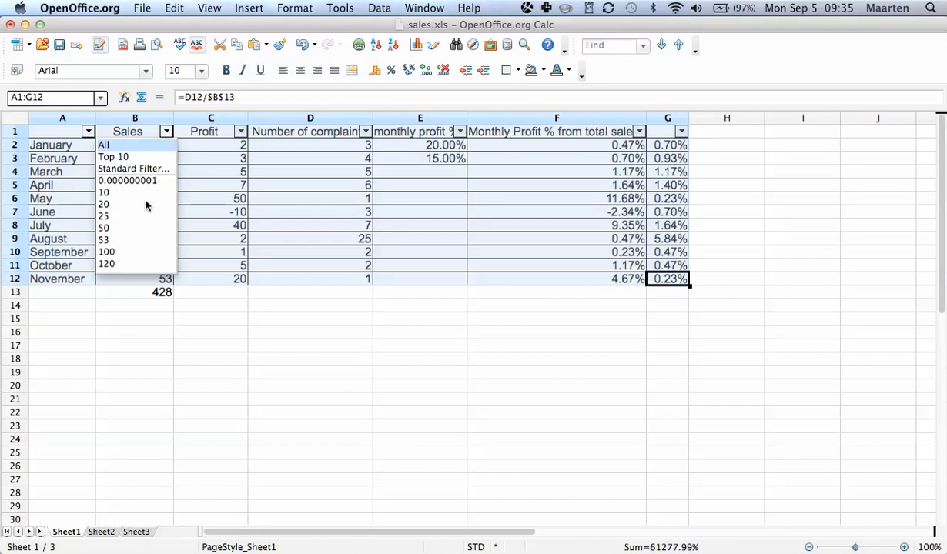
mouse_move(117, 271)
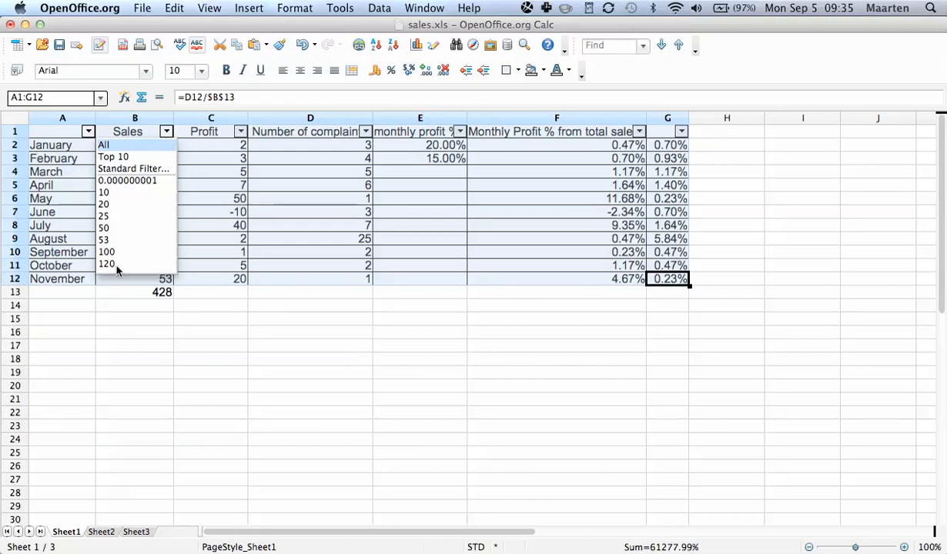
mouse_move(104, 262)
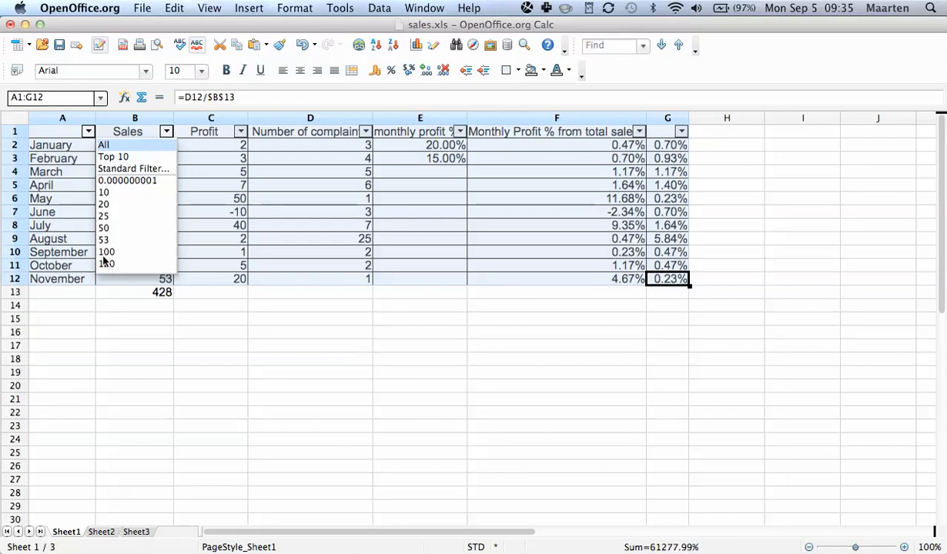
click(103, 145)
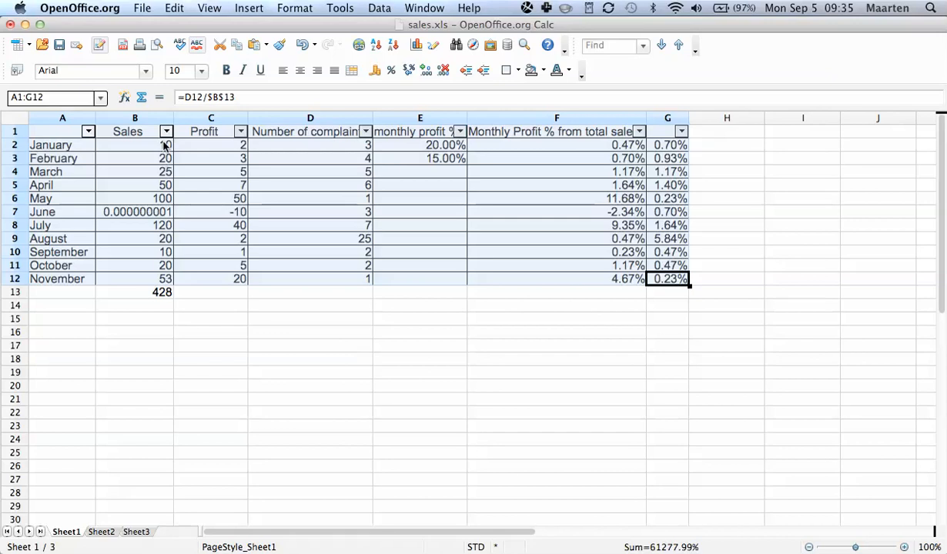
click(136, 253)
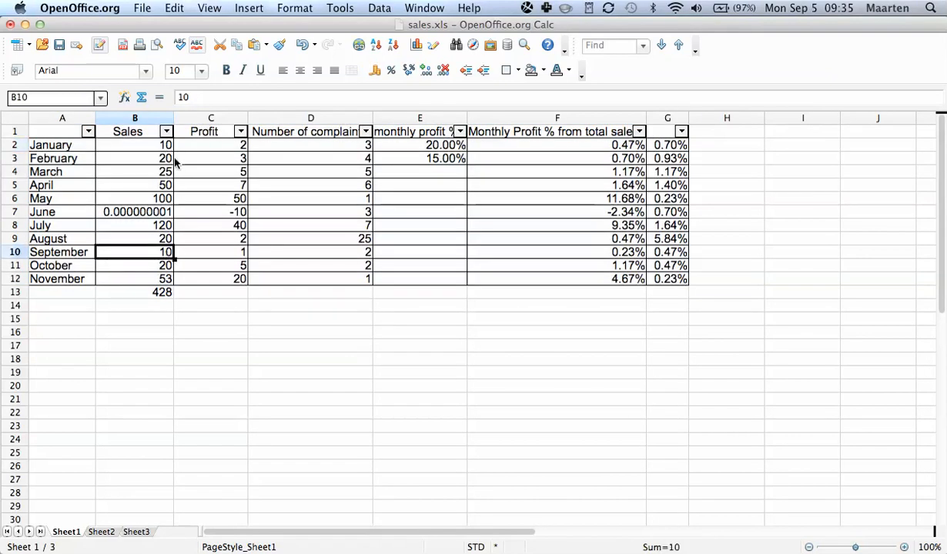
click(136, 157)
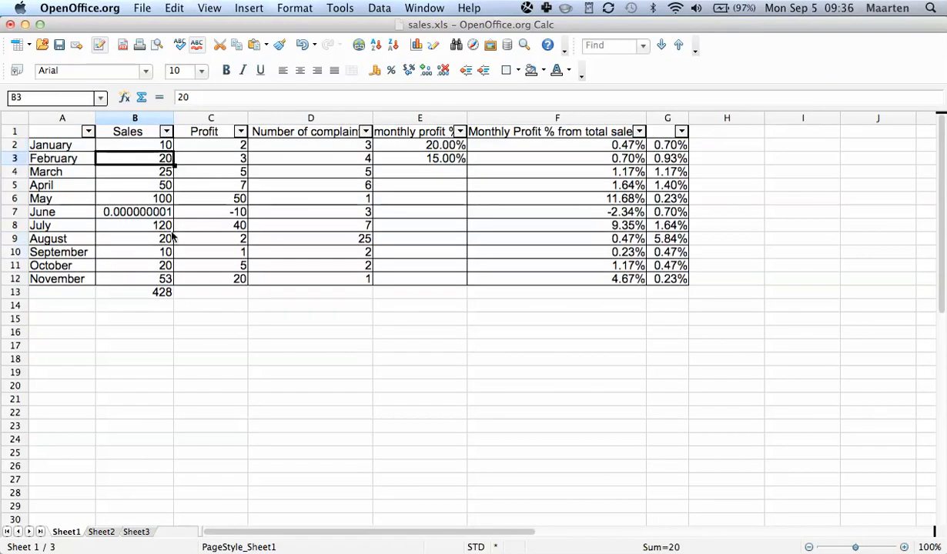
click(135, 265)
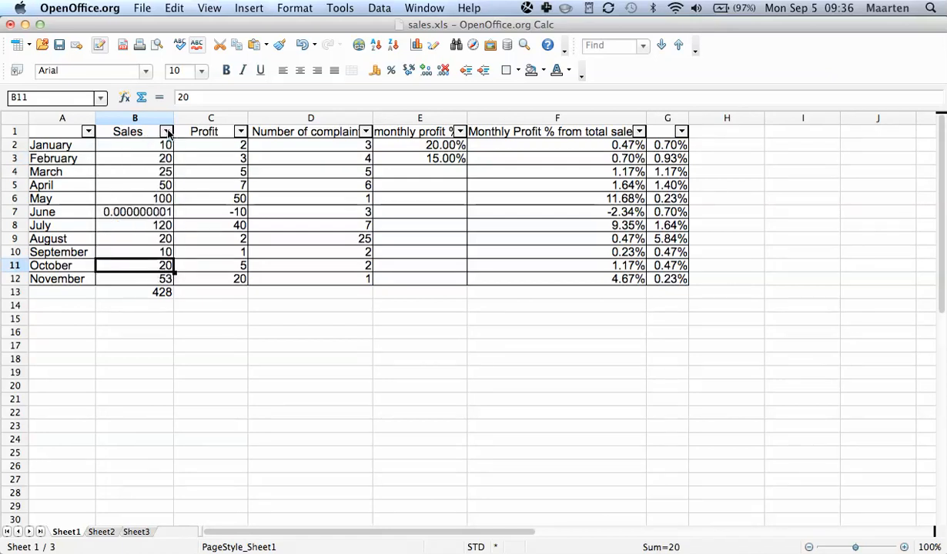
Show the Sales column's AutoFilter value list, leaving all eleven months unfiltered.
click(166, 131)
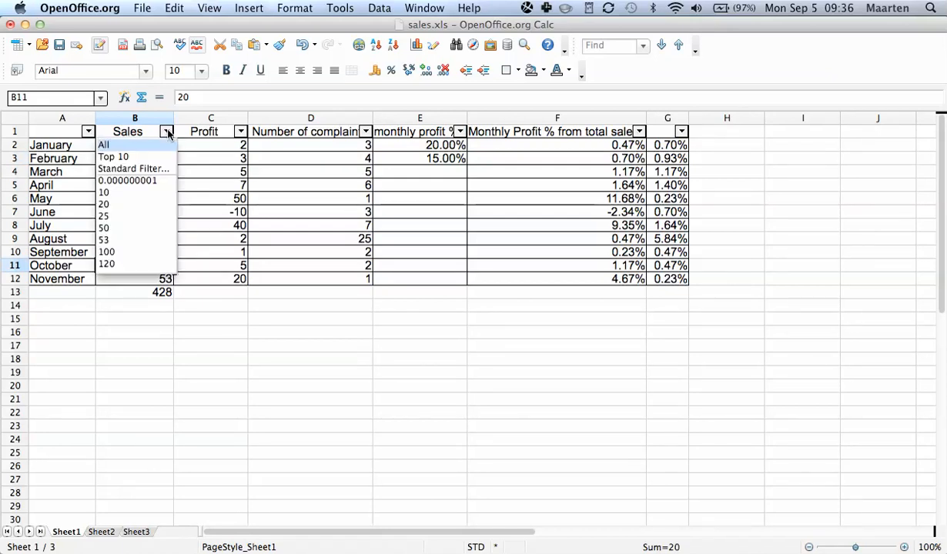
click(103, 145)
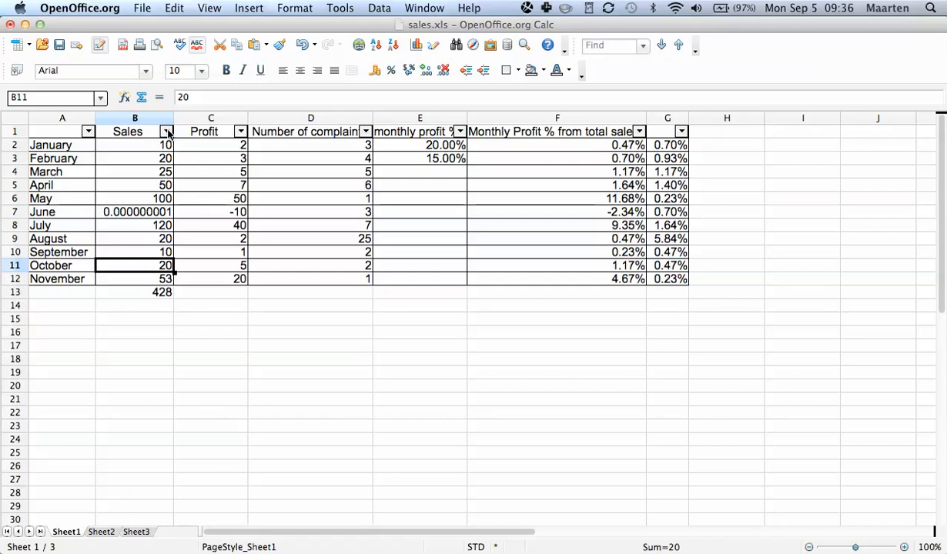
click(166, 131)
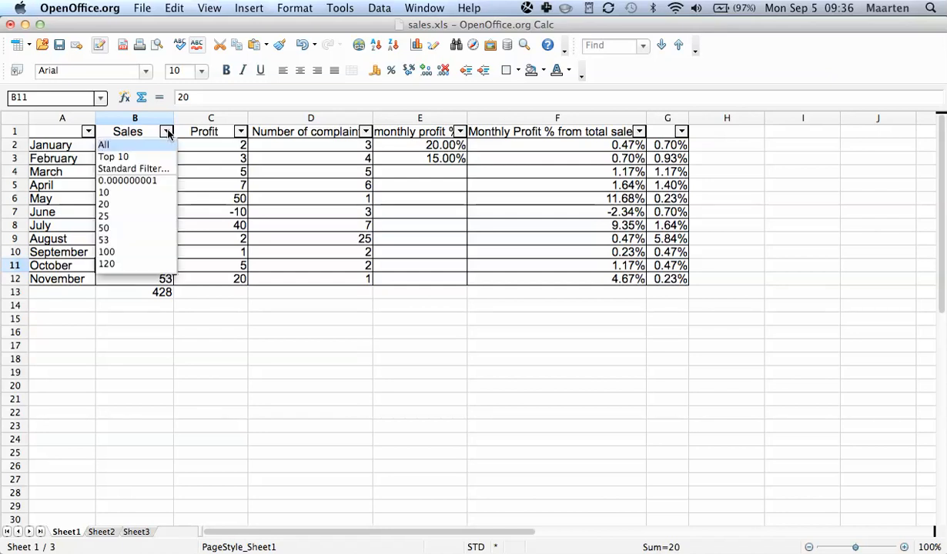
Filter Sales to 10 so only January and September remain, with the value list shown again.
click(103, 191)
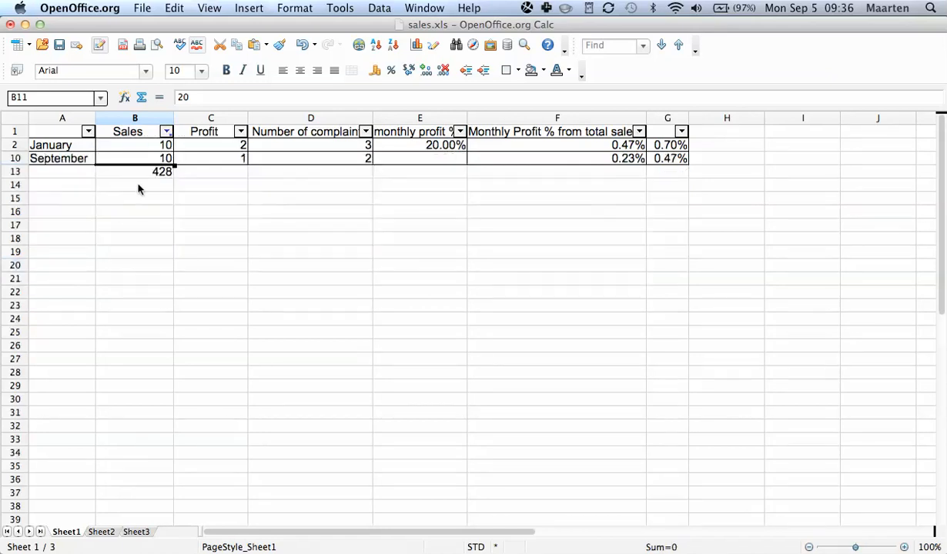
mouse_move(172, 280)
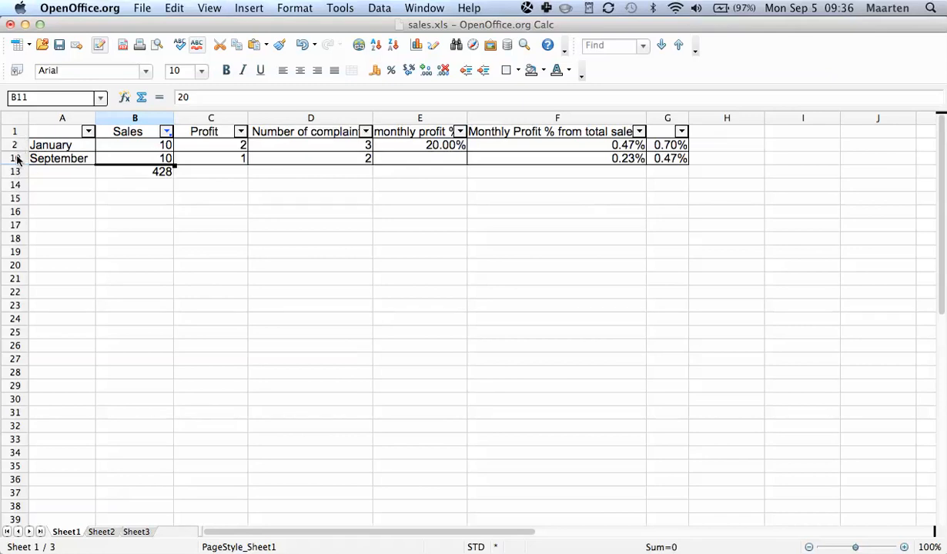
mouse_move(21, 177)
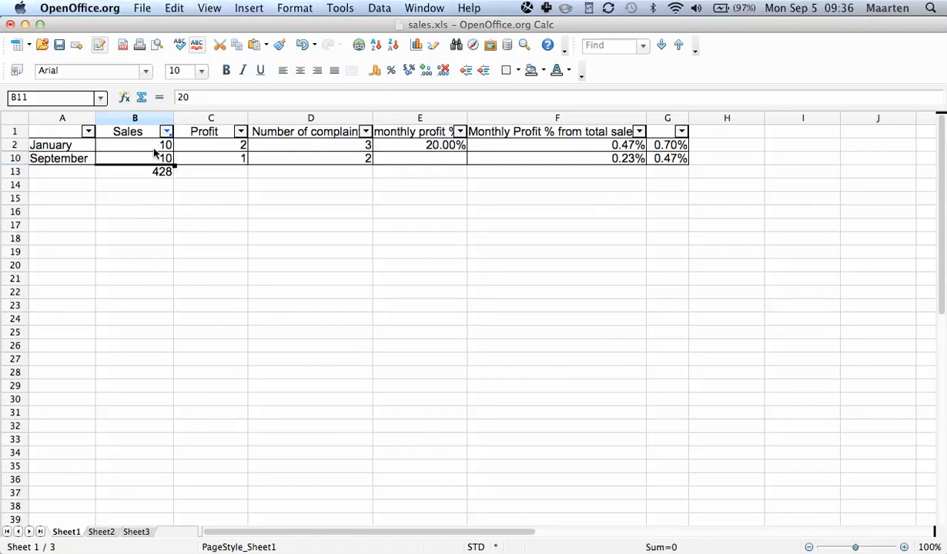
mouse_move(191, 175)
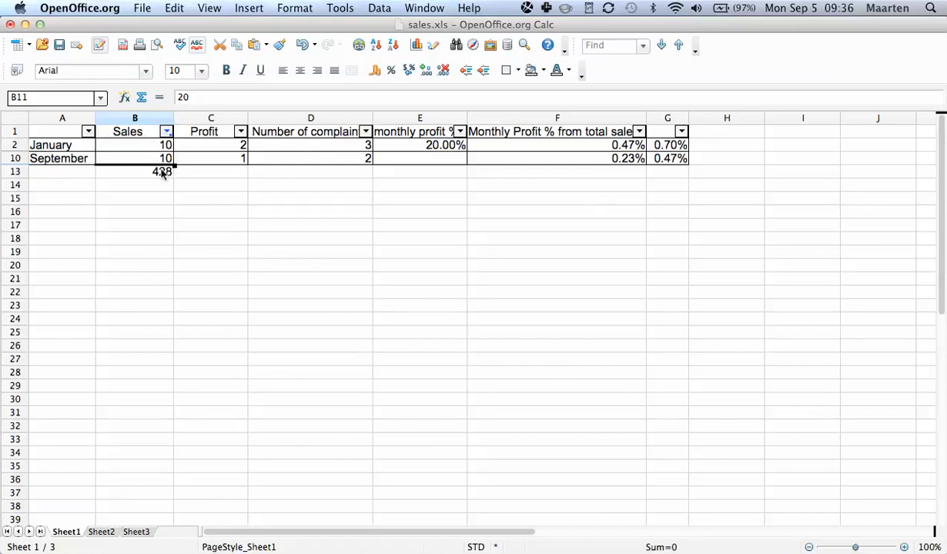
click(166, 131)
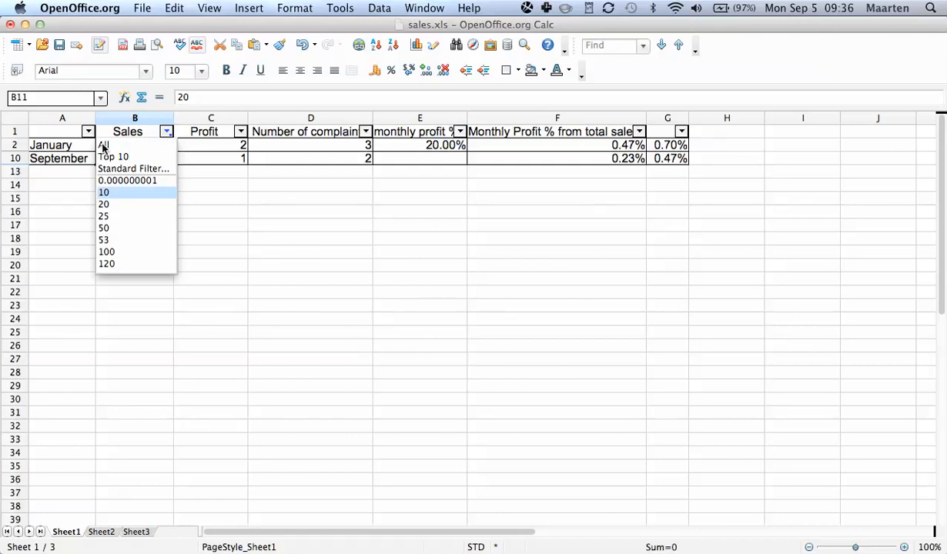
mouse_move(105, 151)
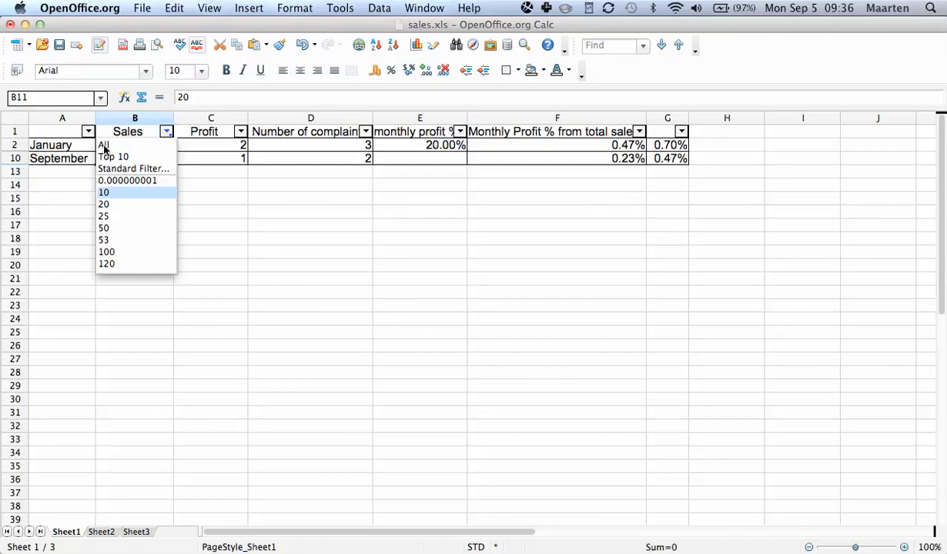
mouse_move(74, 157)
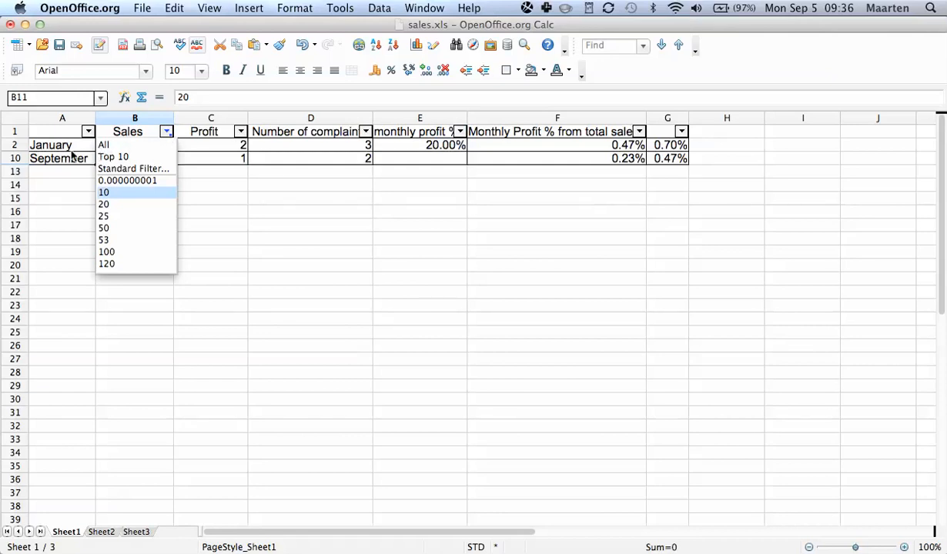
Choose All in the Sales filter so January through November show again.
click(103, 144)
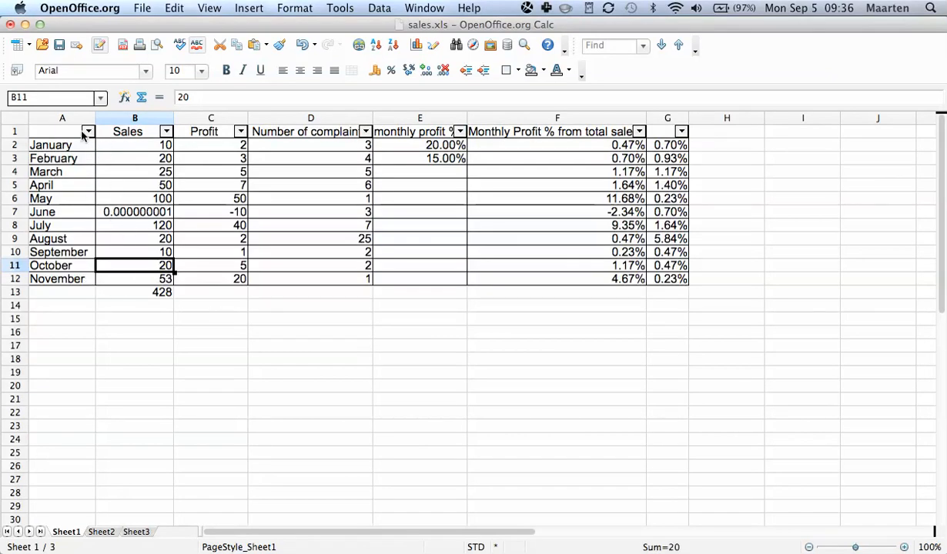
mouse_move(216, 172)
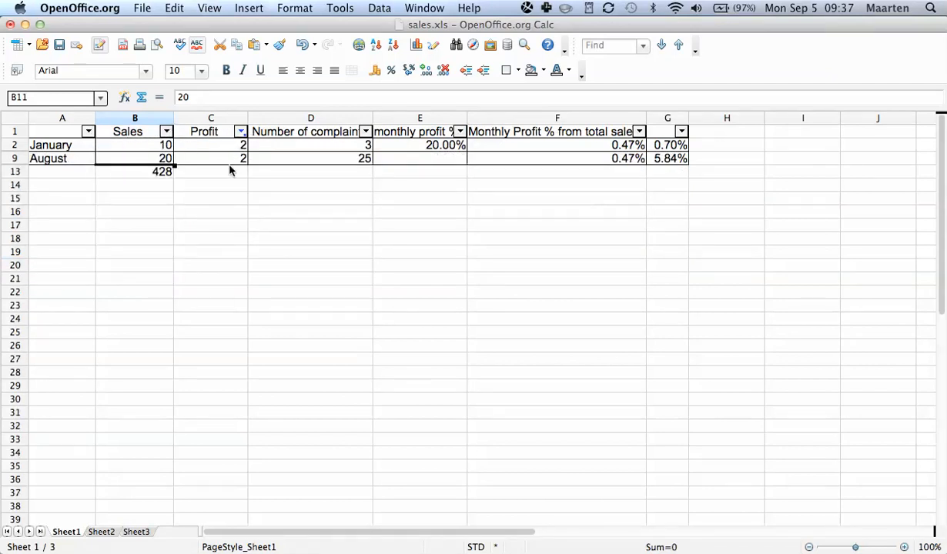
With Profit filtered to 2 (January and August), bring up the Sales filter values.
click(166, 131)
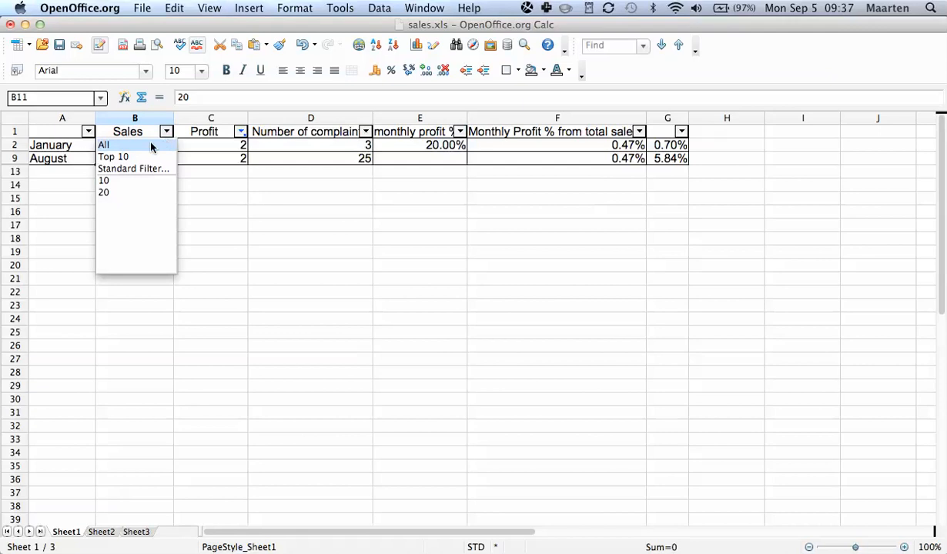
Filter Sales to 20 leaving only August, then choose All to list every month again.
click(104, 145)
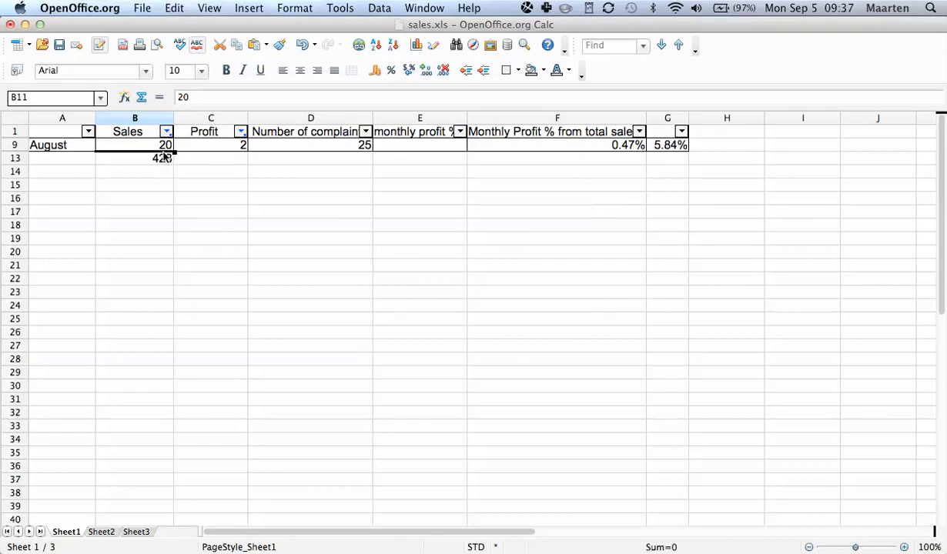
click(166, 131)
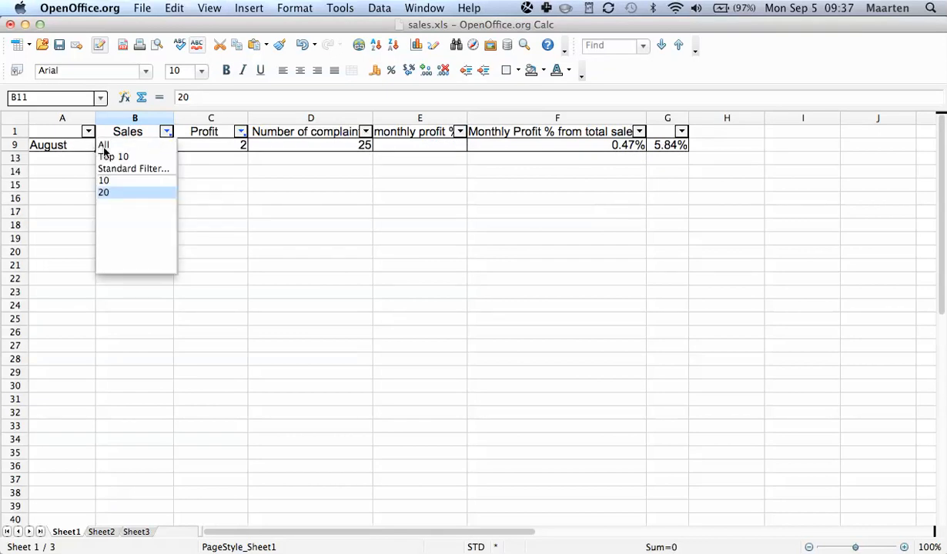
click(103, 145)
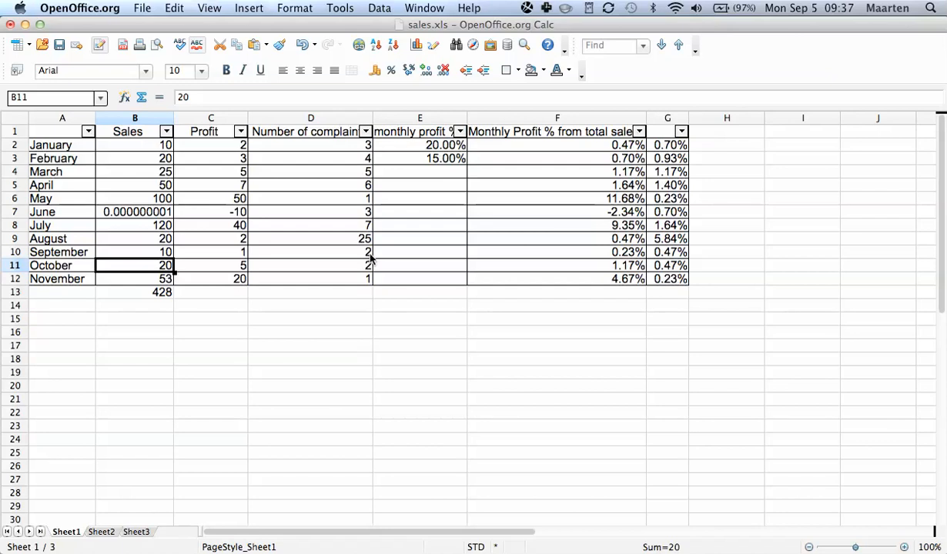
mouse_move(302, 284)
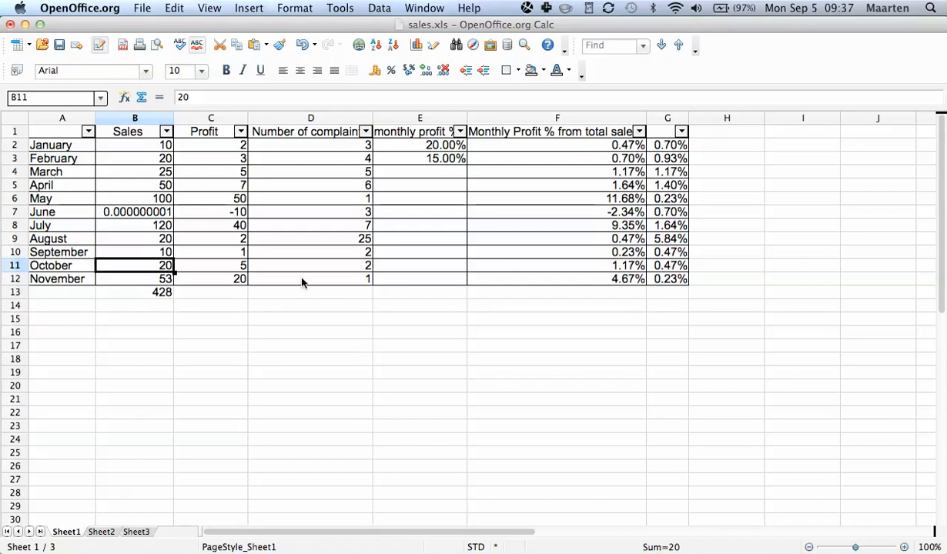
mouse_move(336, 193)
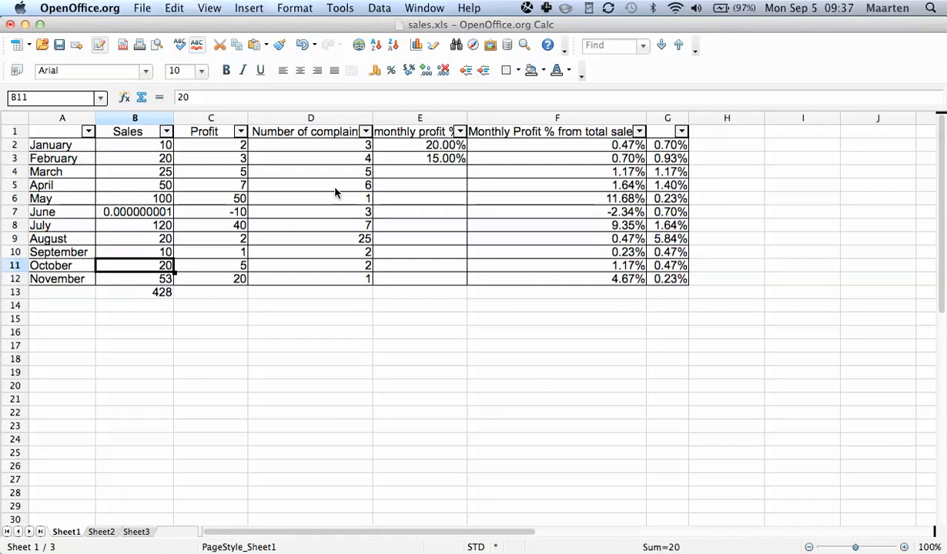
mouse_move(70, 137)
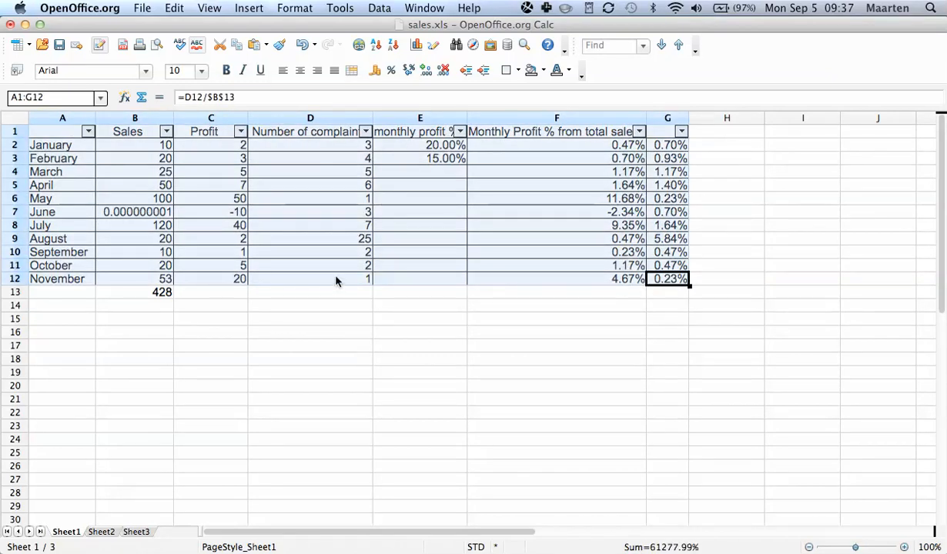
mouse_move(579, 201)
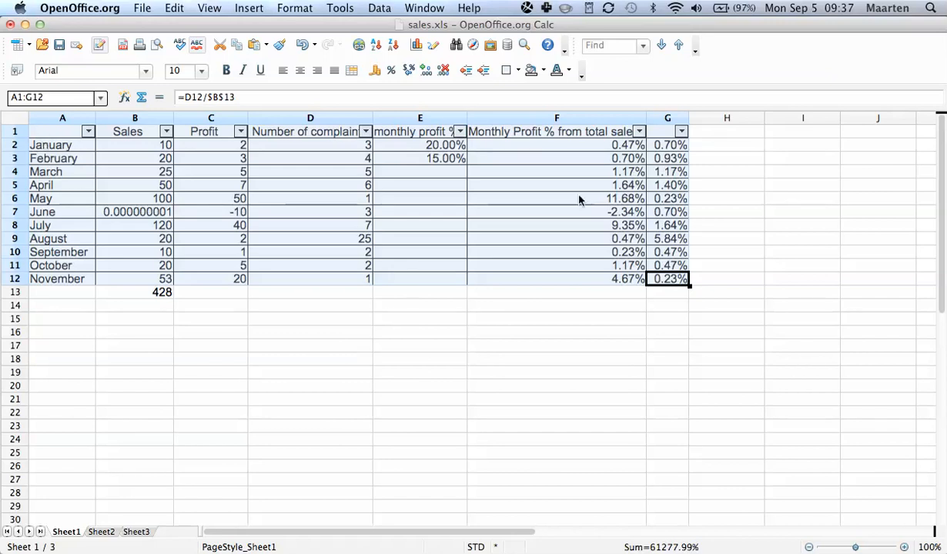
mouse_move(345, 28)
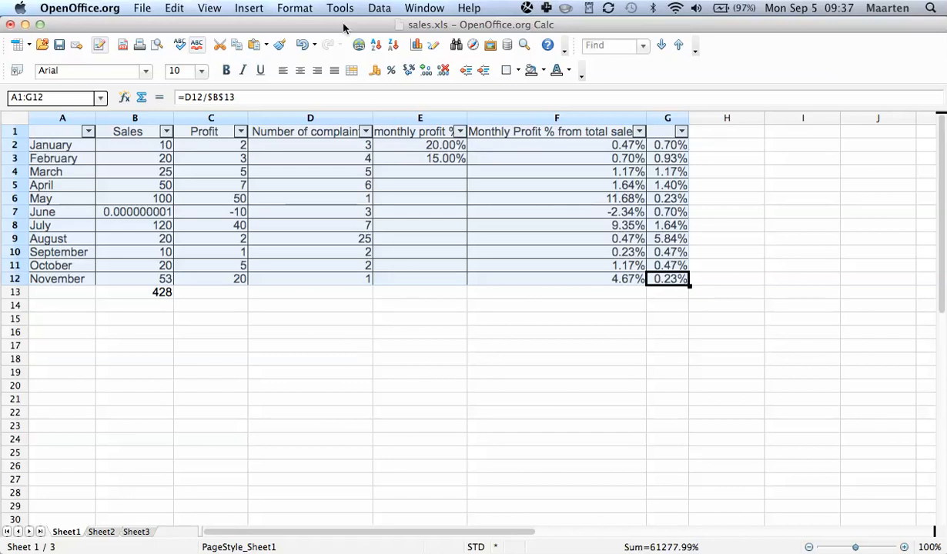
Uncheck AutoFilter in the Data menu, removing the header dropdowns with all months listed.
click(379, 8)
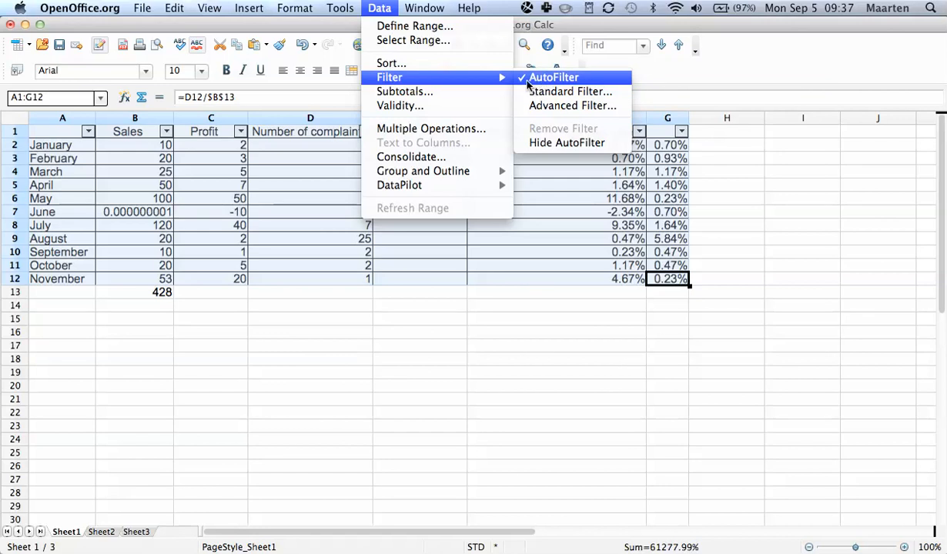
mouse_move(539, 83)
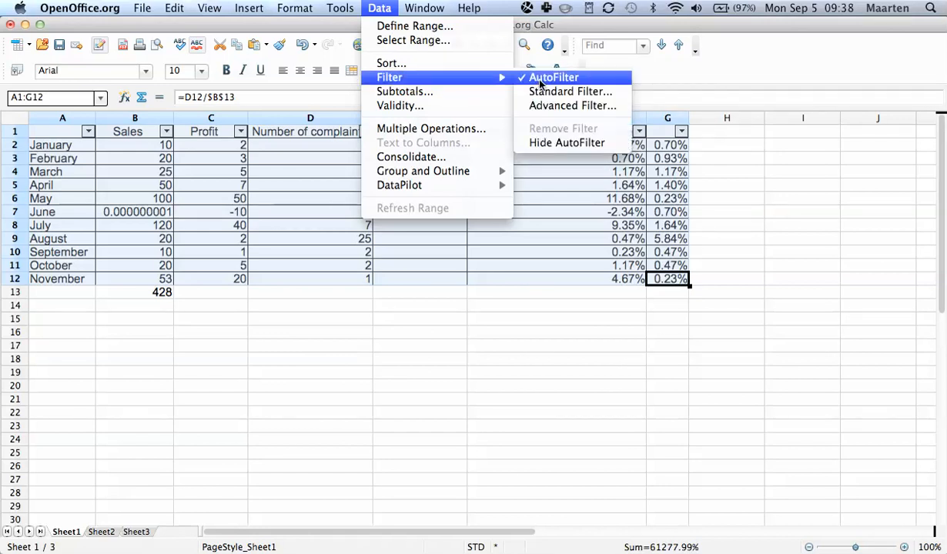
click(552, 77)
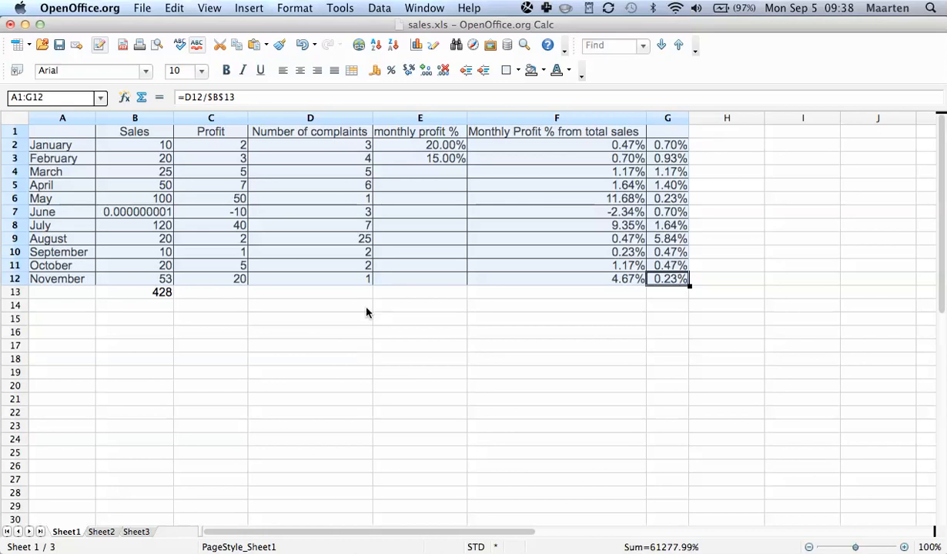